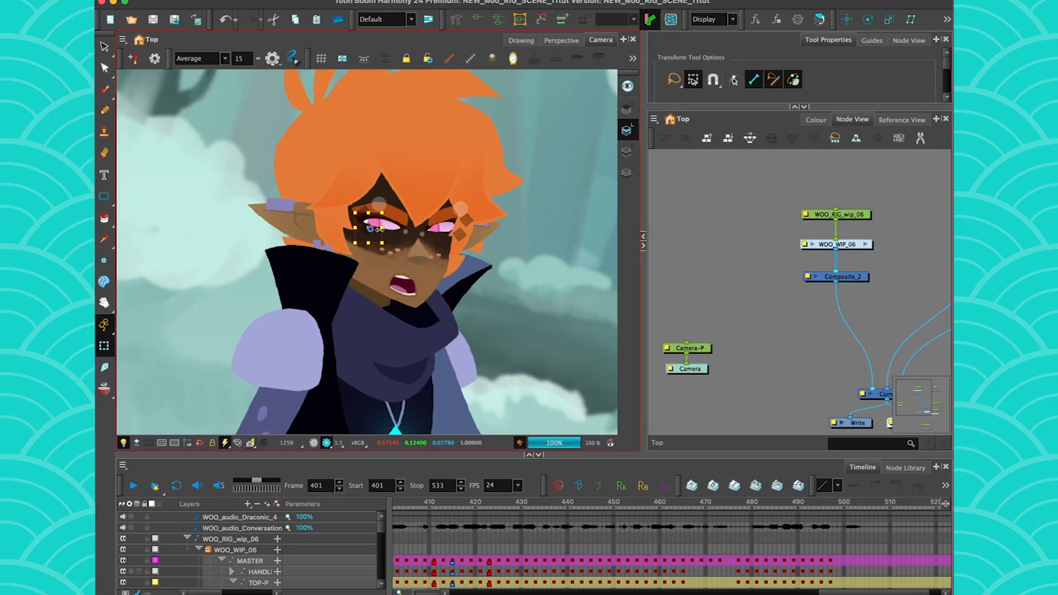
Step: Select the iris drawing and enter the eye group containing its node
click(814, 119)
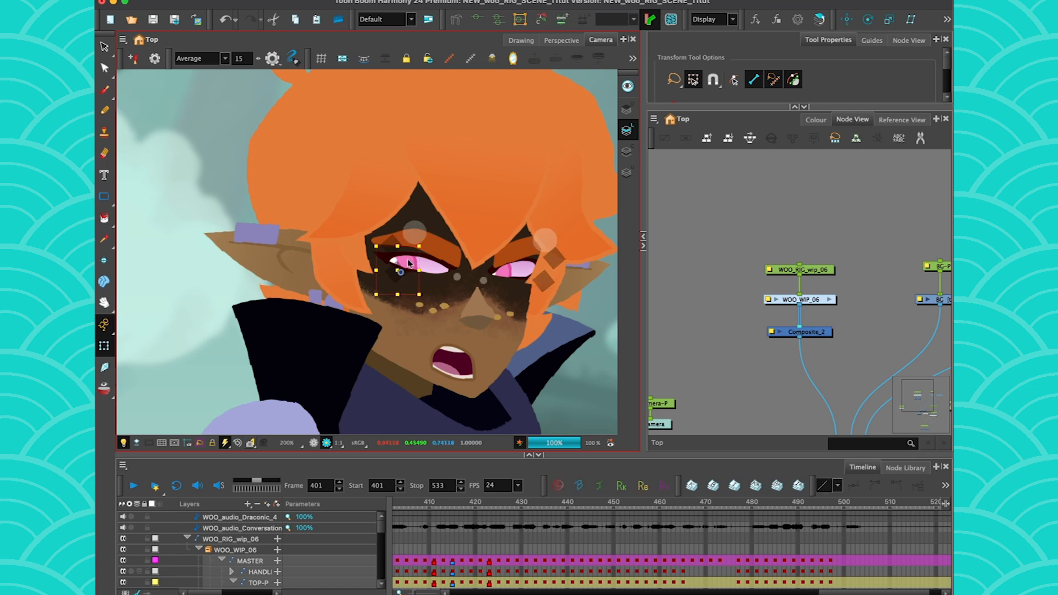
double_click(798, 299)
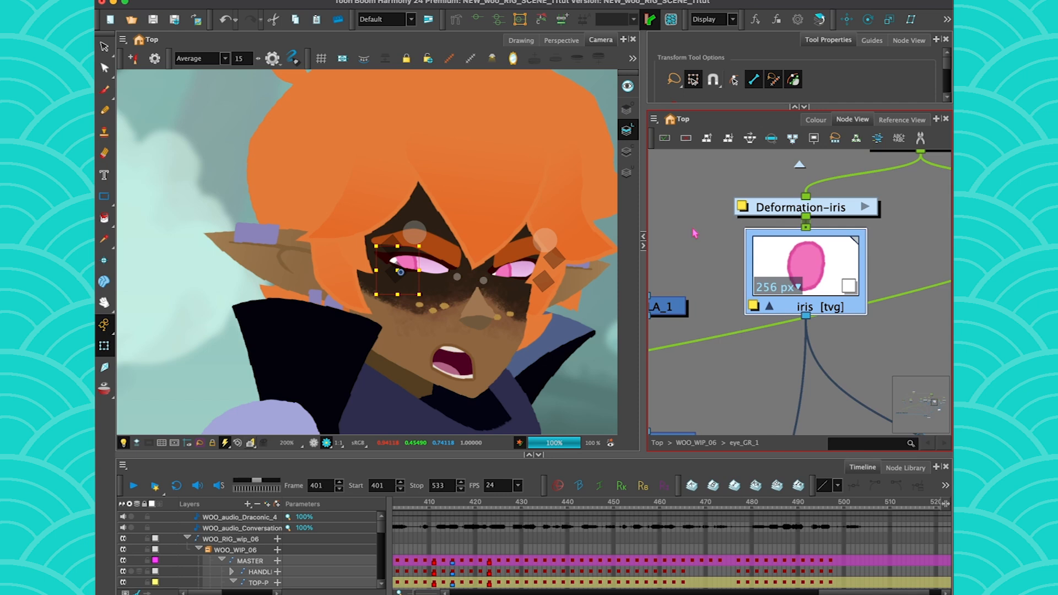
mouse_move(806, 319)
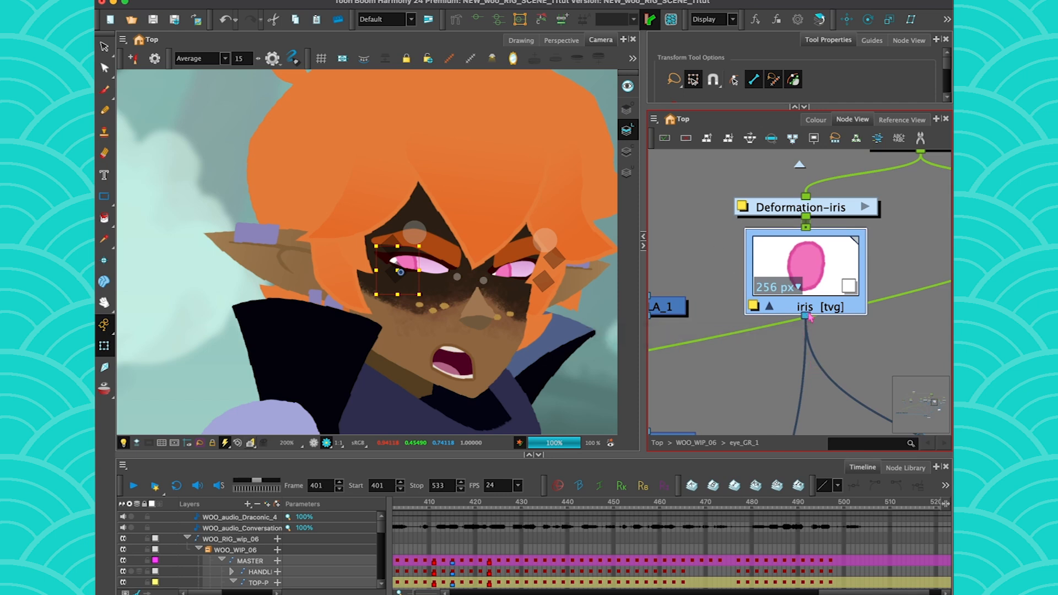
mouse_move(808, 319)
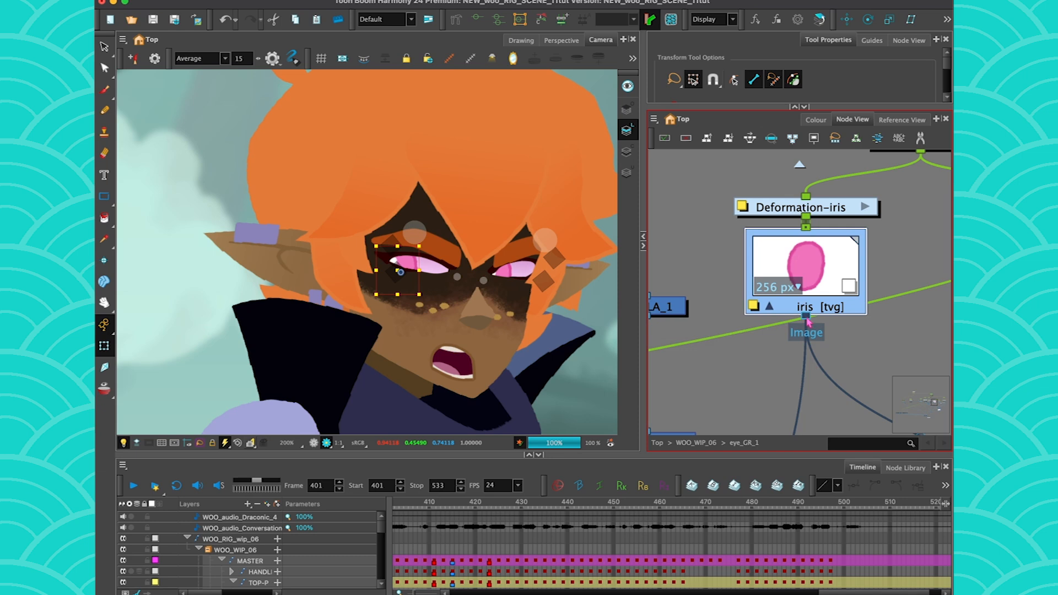
Step: Add the port name NEW_IRIS to the iris drawing node's output port
right_click(806, 324)
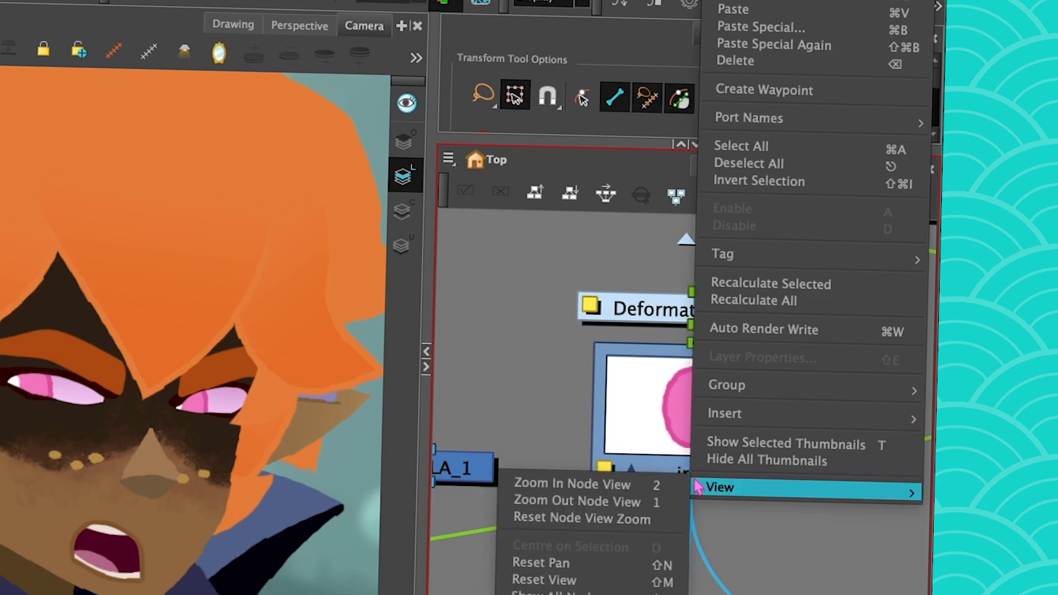
mouse_move(749, 118)
text(NE)
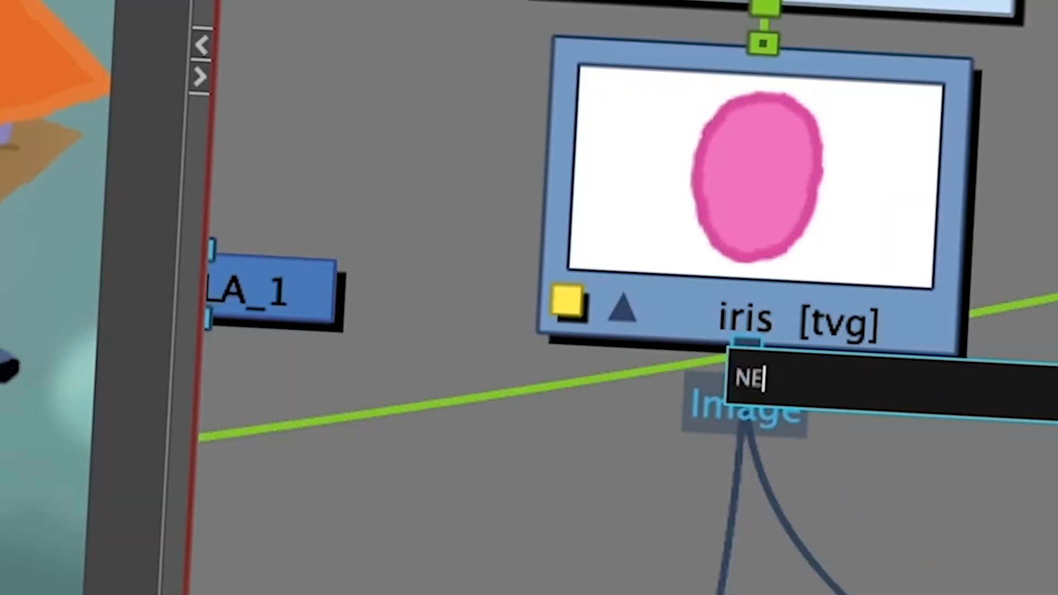
text(W_IRIS)
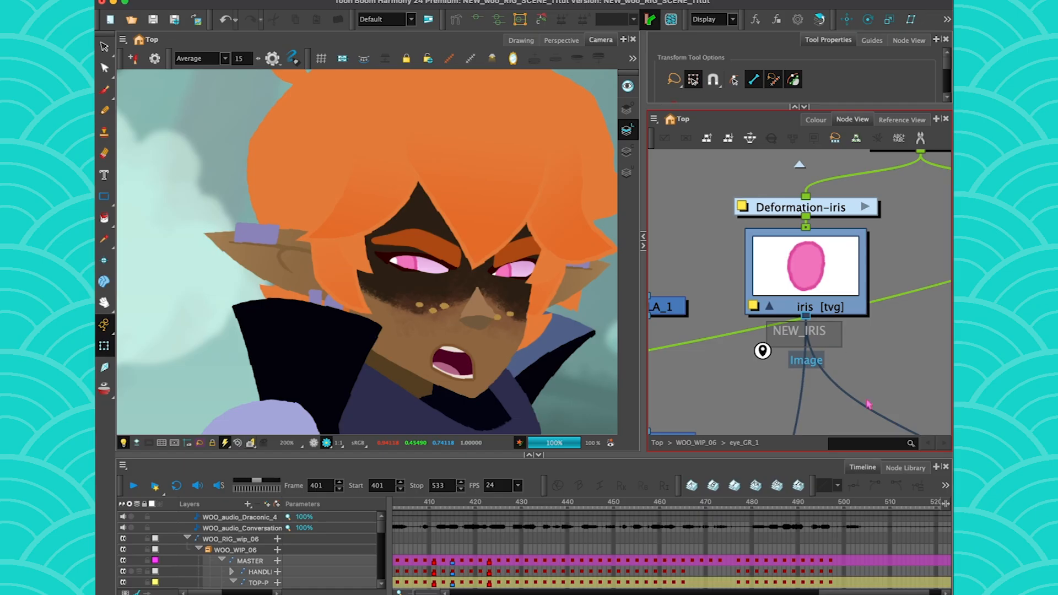
mouse_move(803, 335)
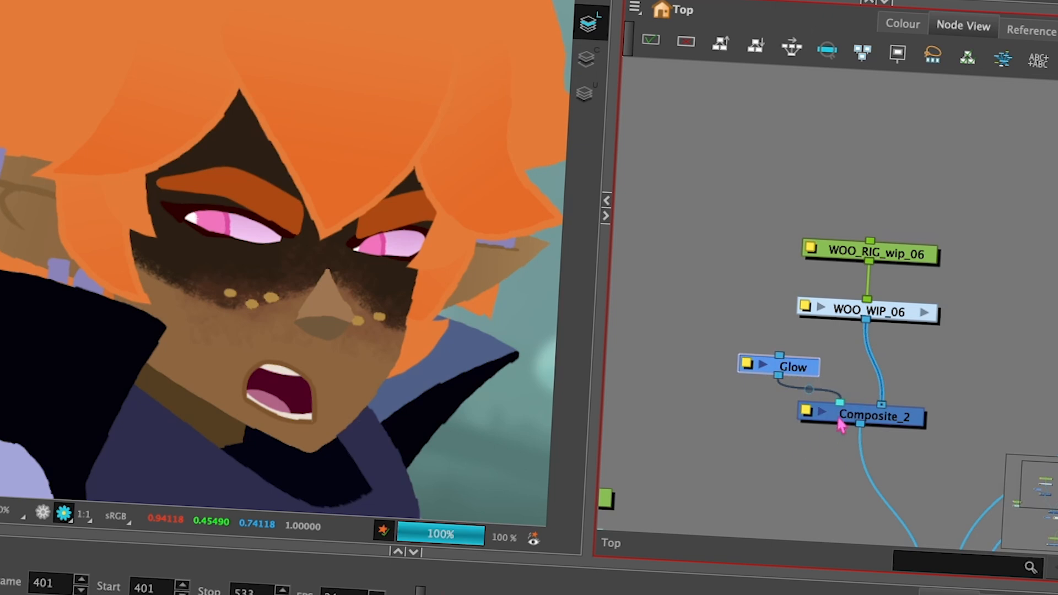
Step: Reposition Composite_2 below the Glow node in the top-level network
drag(861, 417, 846, 428)
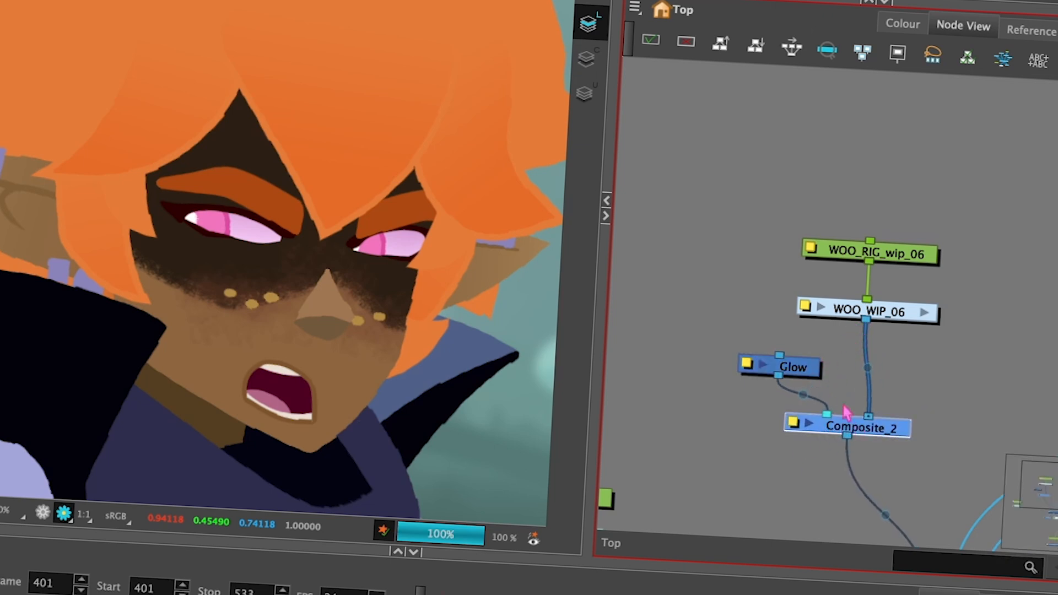
mouse_move(848, 340)
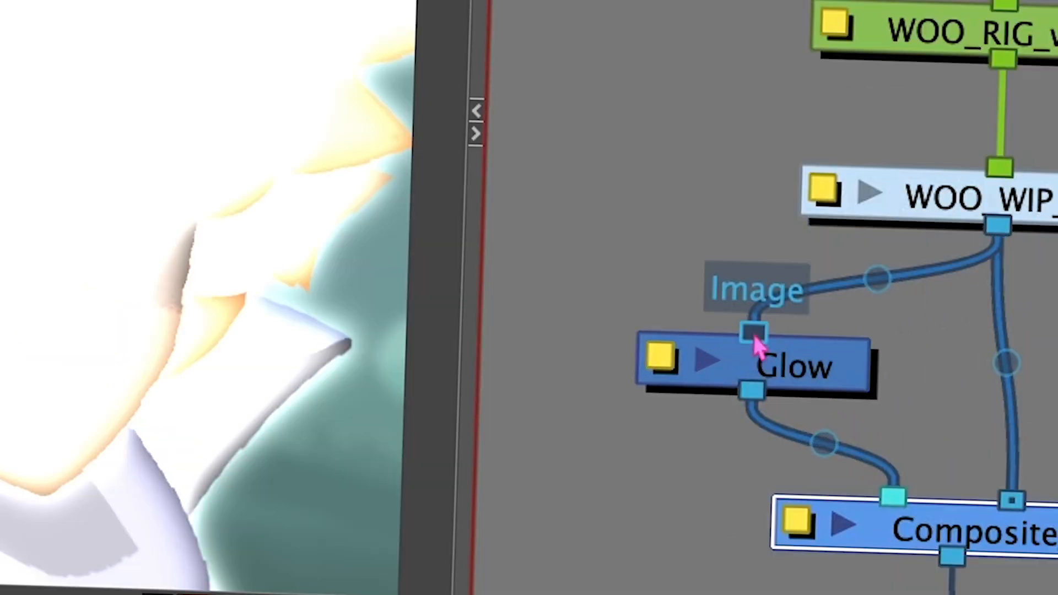
Step: Bring up the port options on the Glow node's input port
right_click(753, 337)
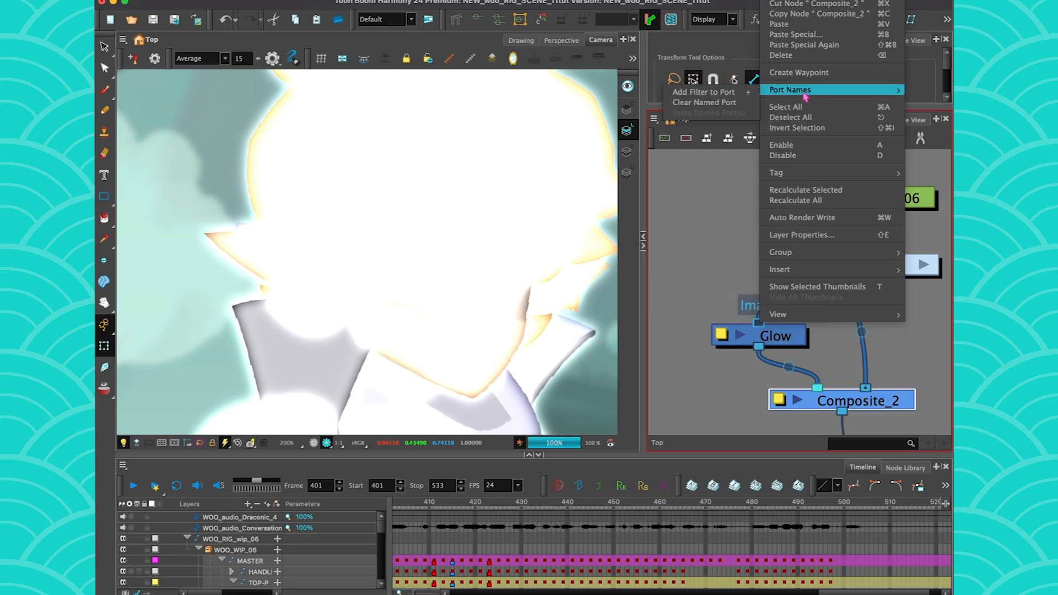
mouse_move(703, 92)
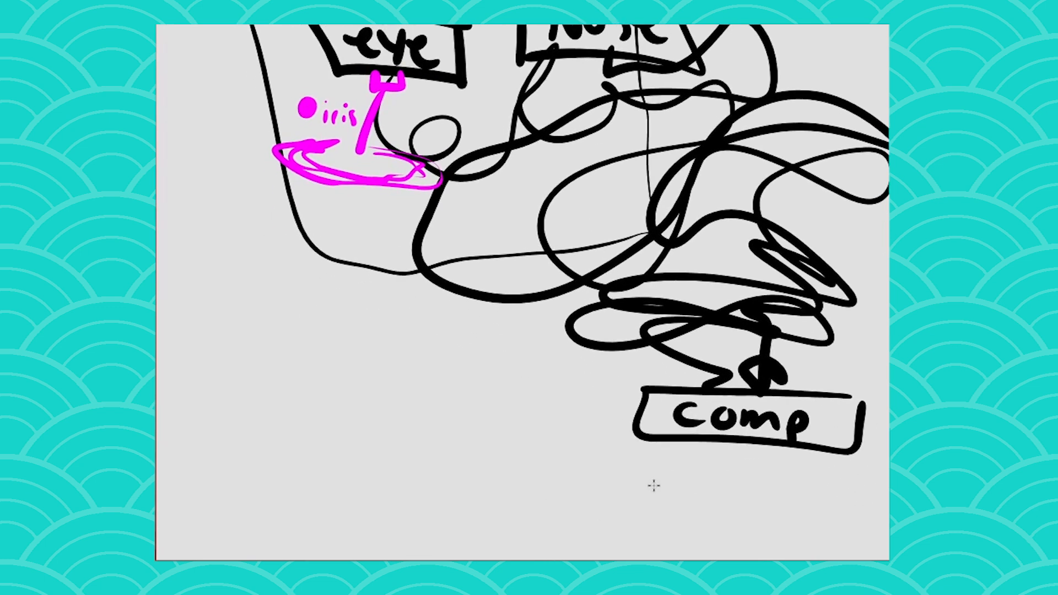
Step: Label the sketch with 'glow' beneath the comp and 'iris' inside the rig
text(glom)
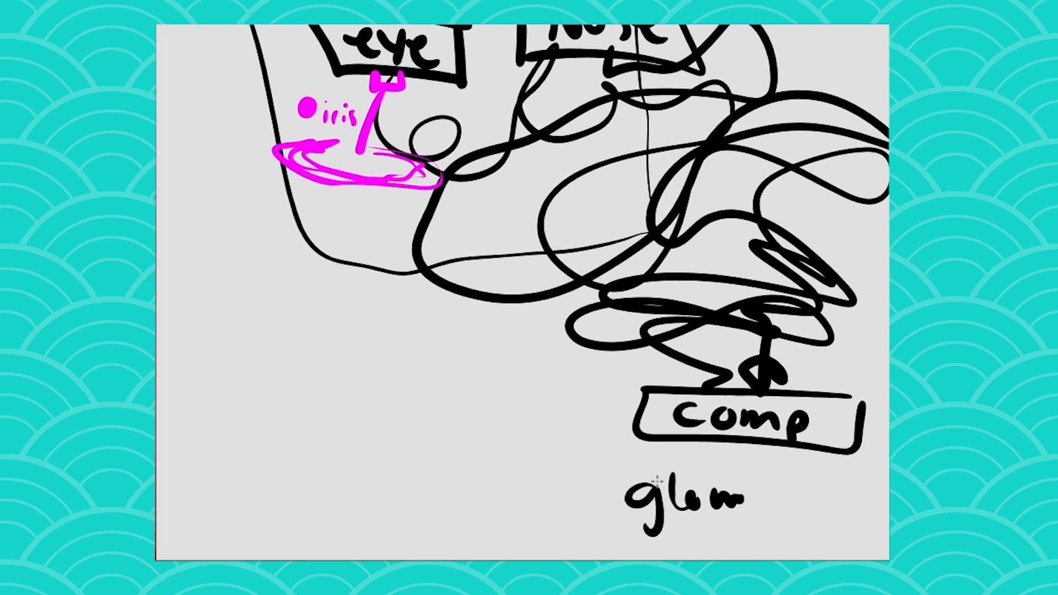
mouse_move(589, 449)
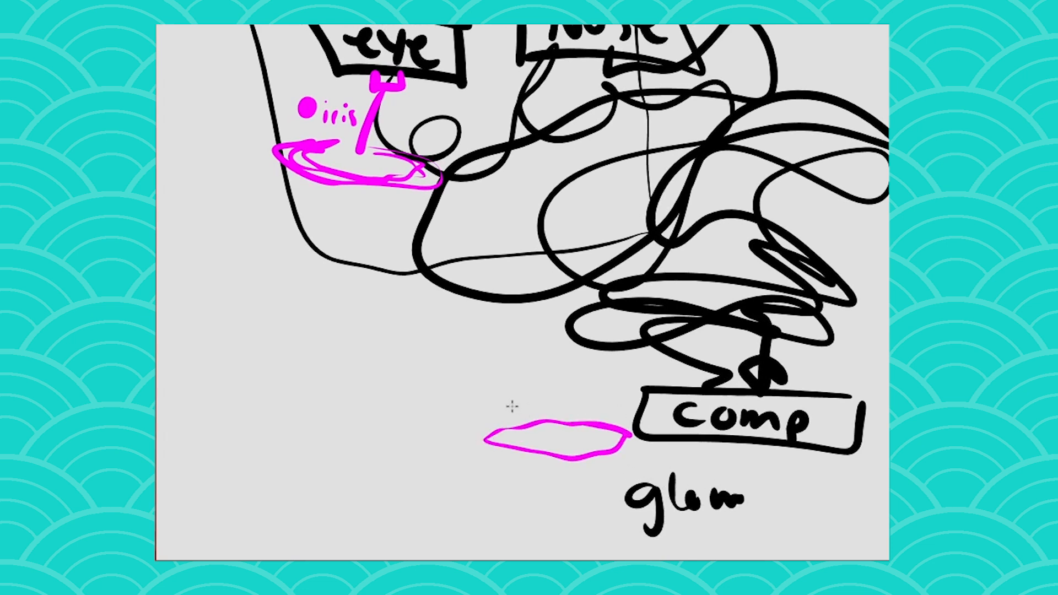
text(iris)
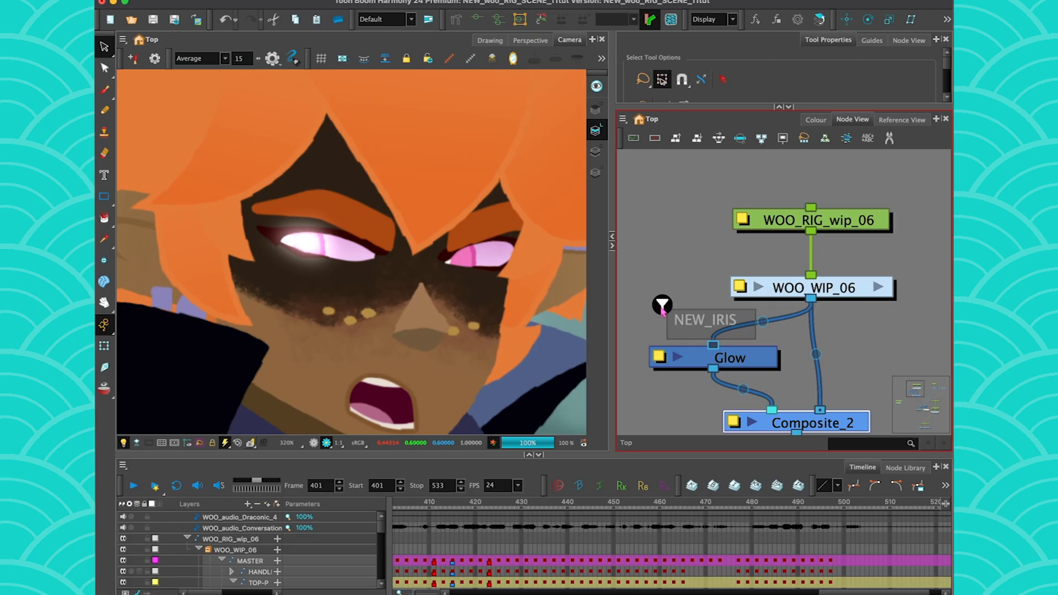
Step: Clear the NEW_IRIS filter from the Glow node's input port
right_click(661, 304)
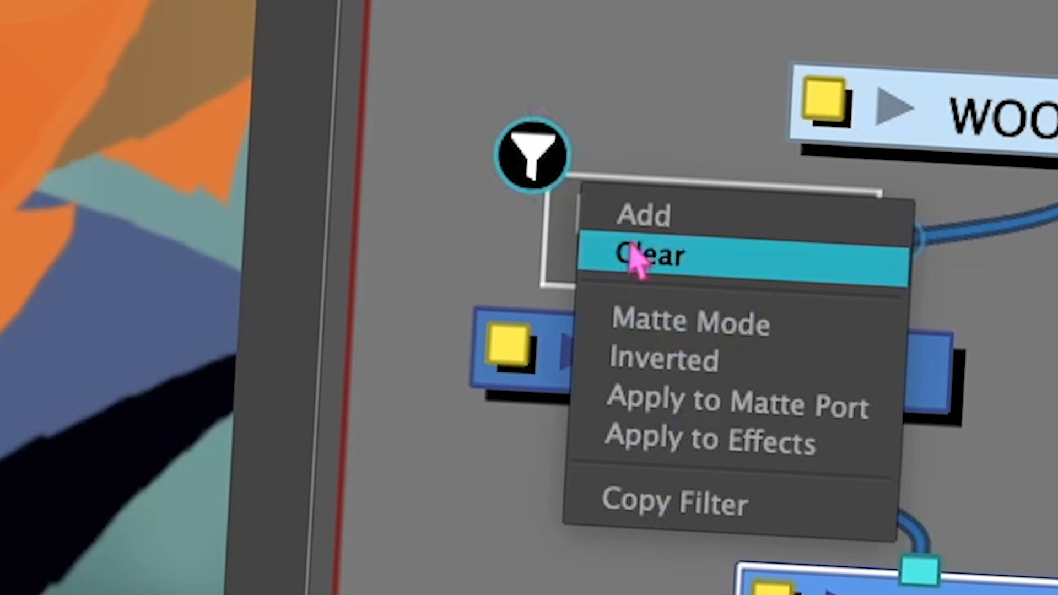
click(641, 257)
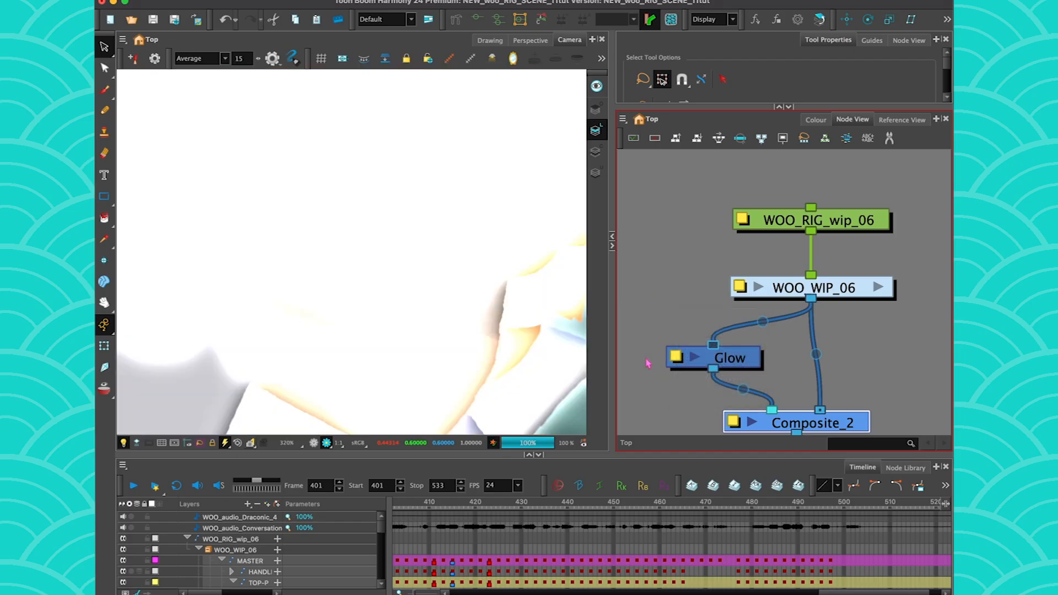
mouse_move(713, 348)
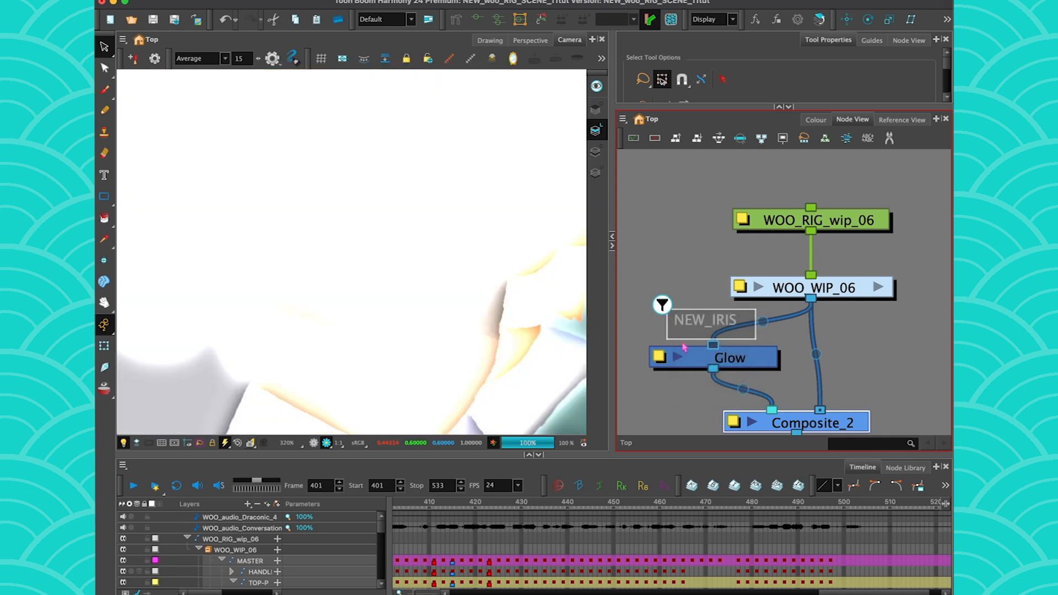
Step: Reopen the Glow input's port filter options to restore the NEW_IRIS filter
right_click(712, 357)
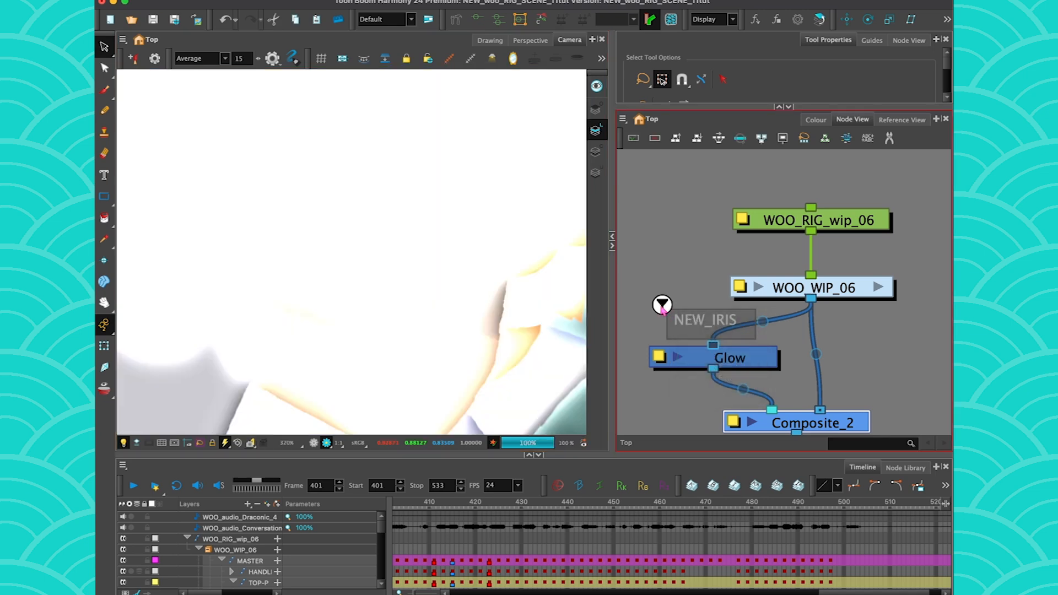
right_click(661, 306)
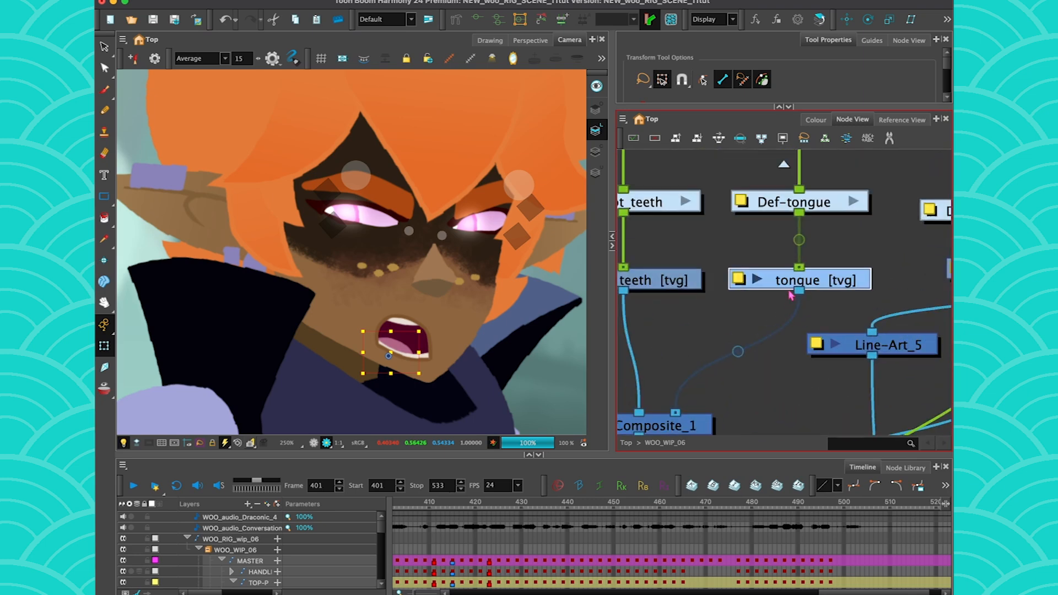
Step: Bring up port-naming options for the tongue drawing node's output port
right_click(800, 279)
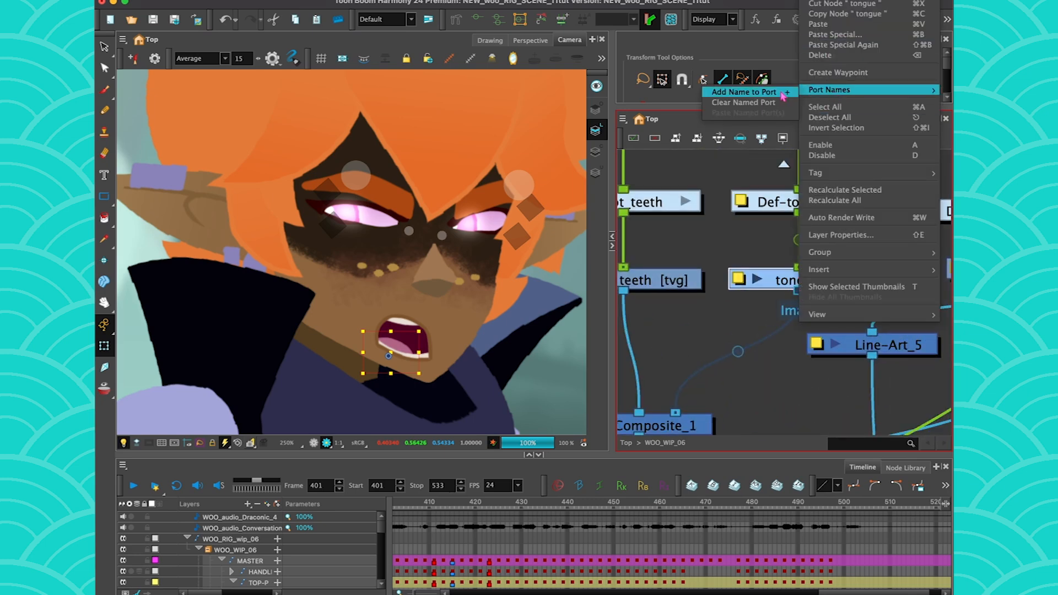